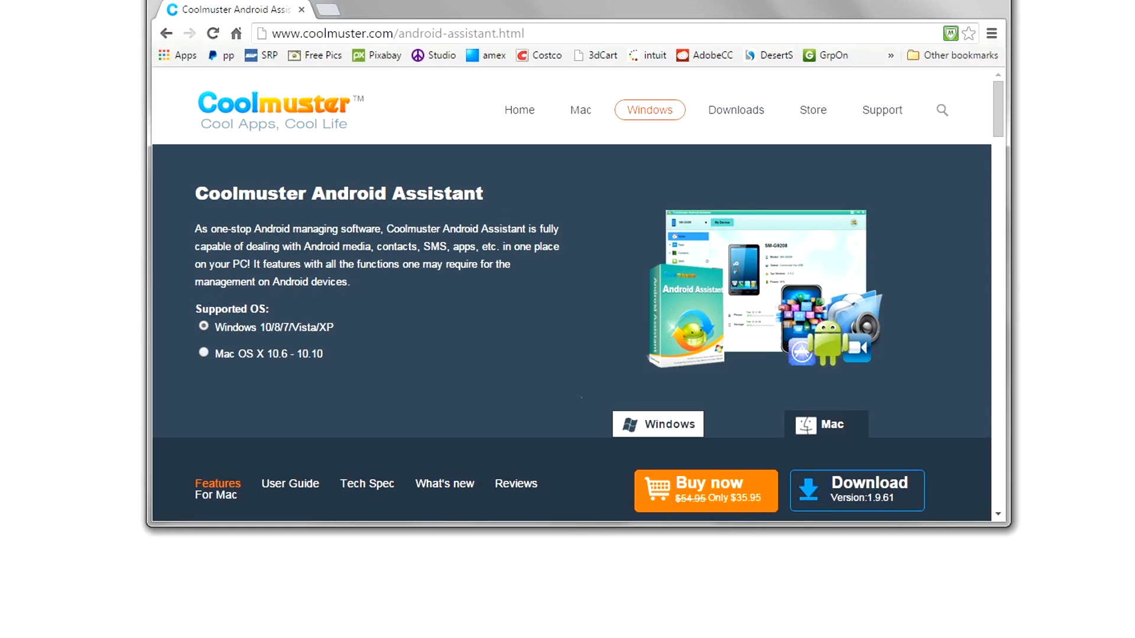
Step: Download the Coolmuster Android Assistant Windows installer in Chrome and run it
click(857, 490)
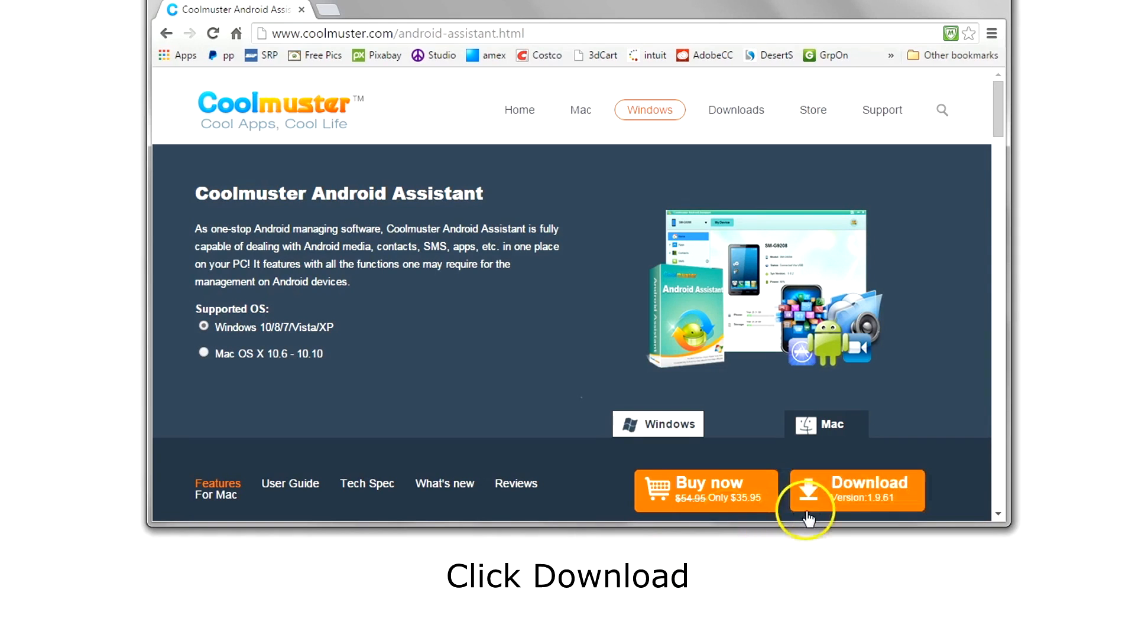
click(856, 490)
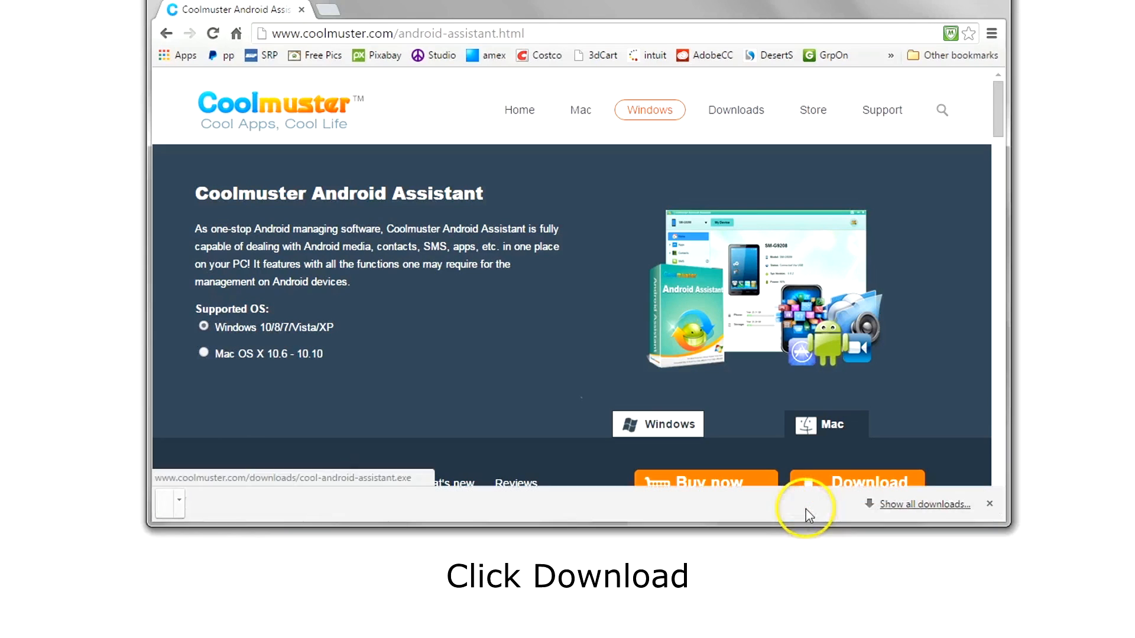
click(857, 481)
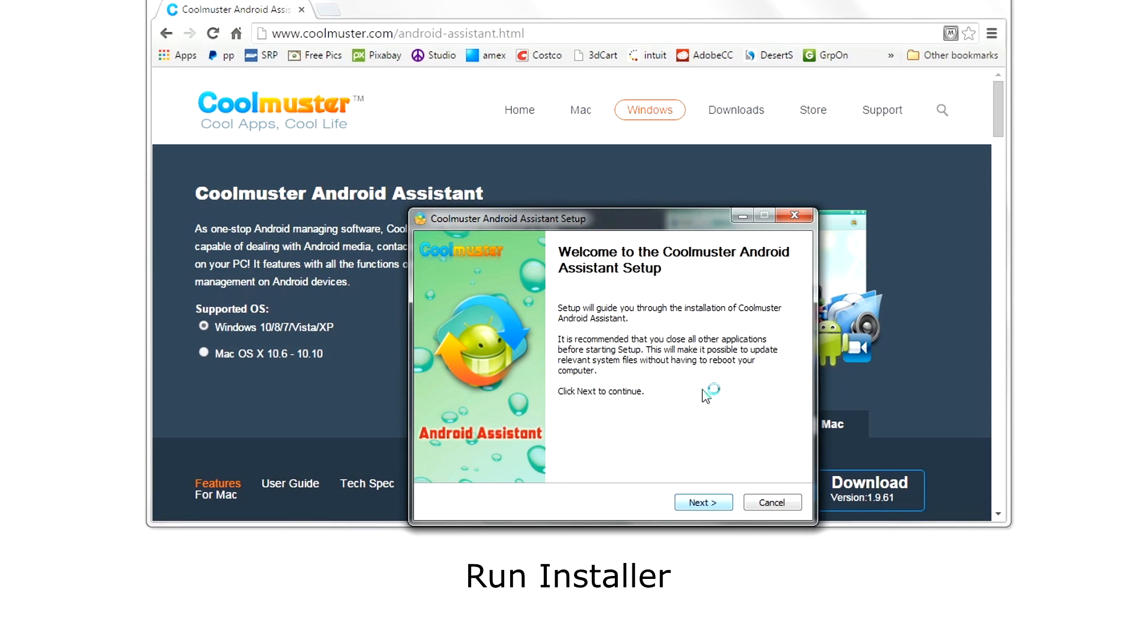
Step: Step through setup, accept the license and finish with Run Coolmuster Android Assistant checked
click(703, 502)
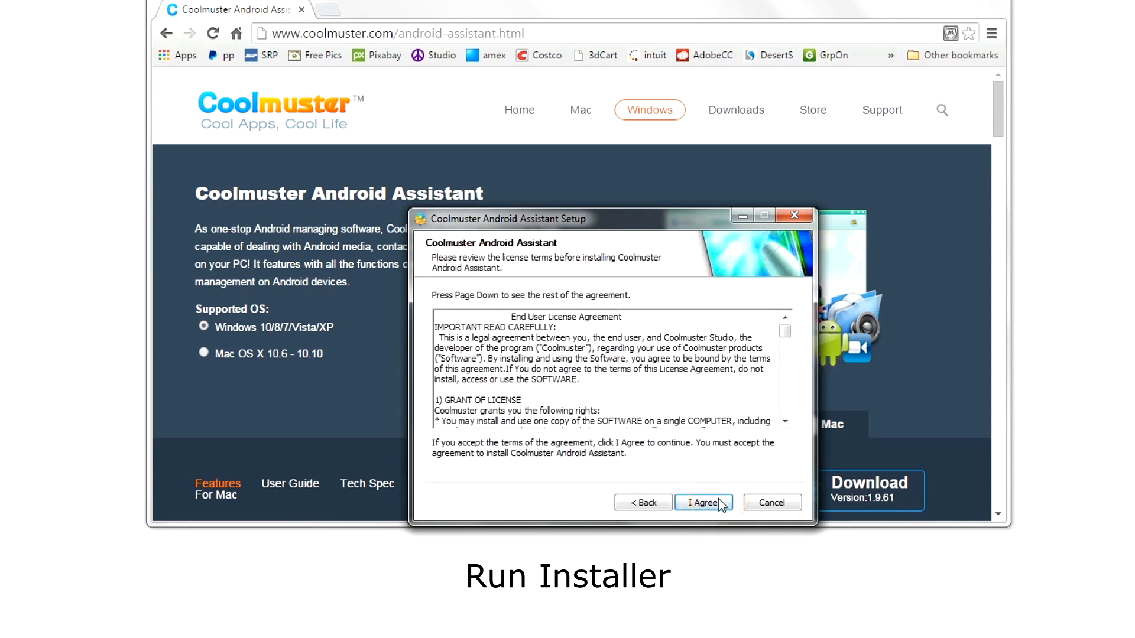
click(703, 502)
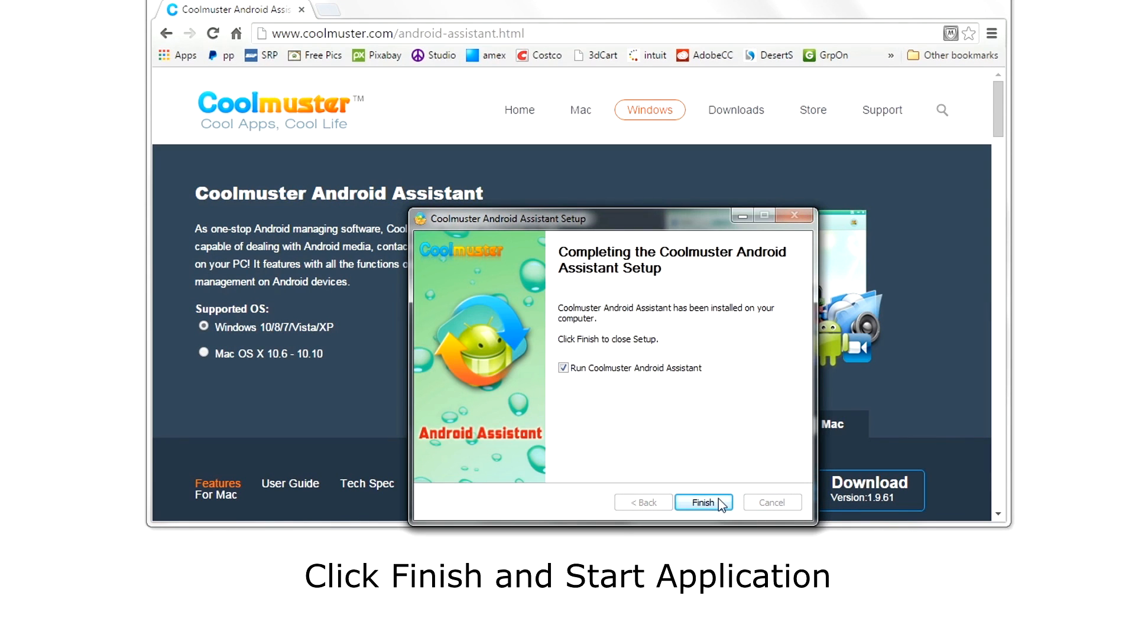
click(703, 502)
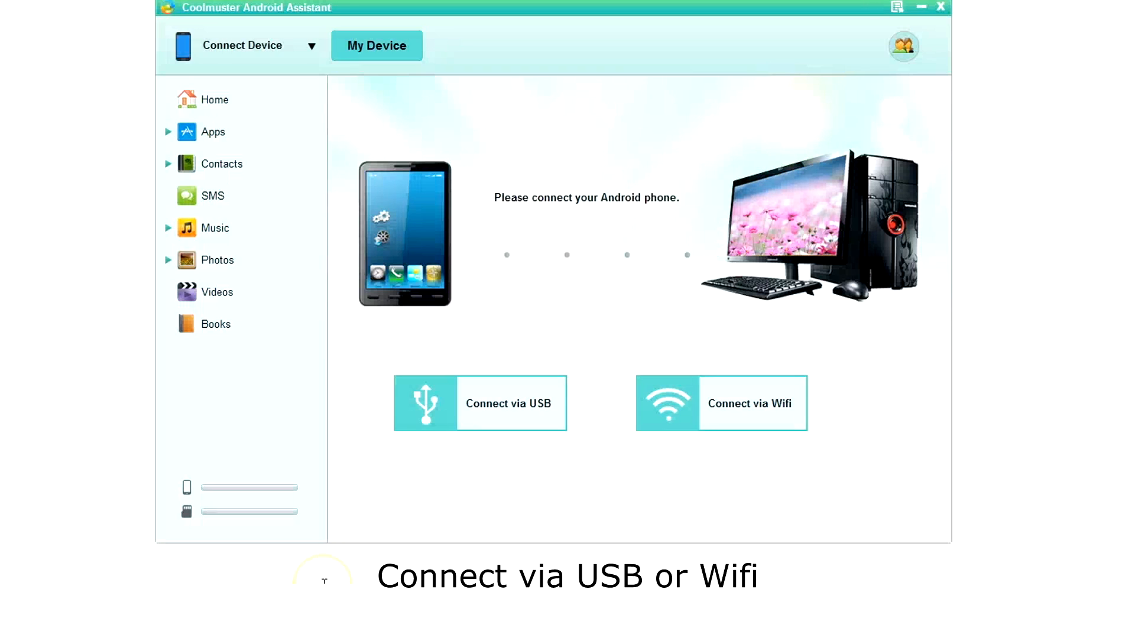
Step: Connect the Nexus 5 via USB, enabling USB debugging and retrying detection
click(509, 403)
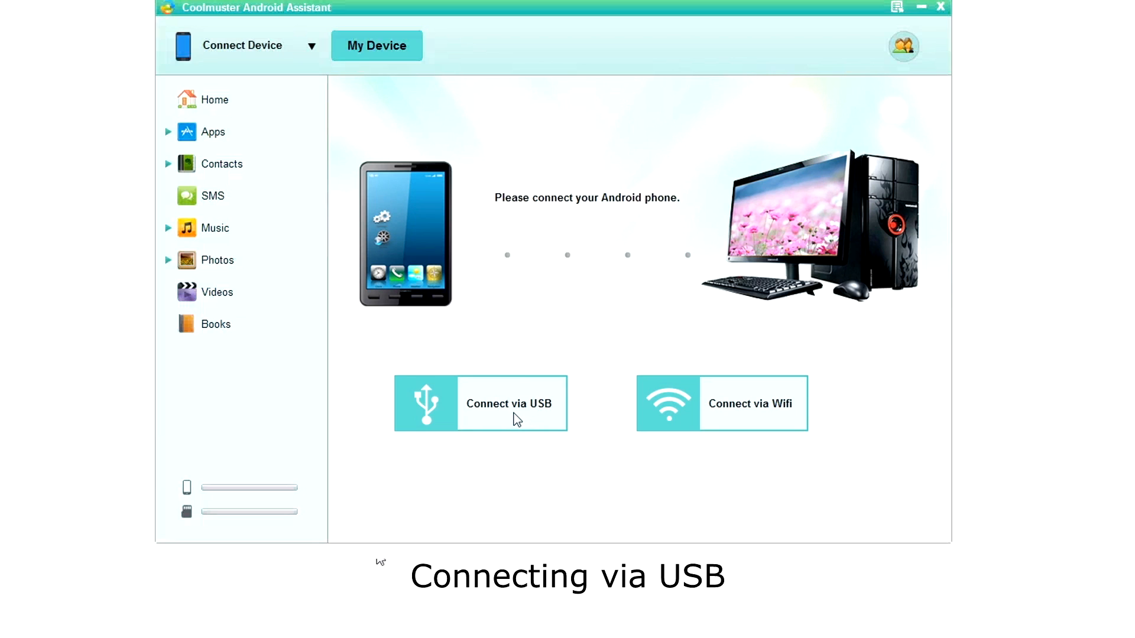
click(508, 403)
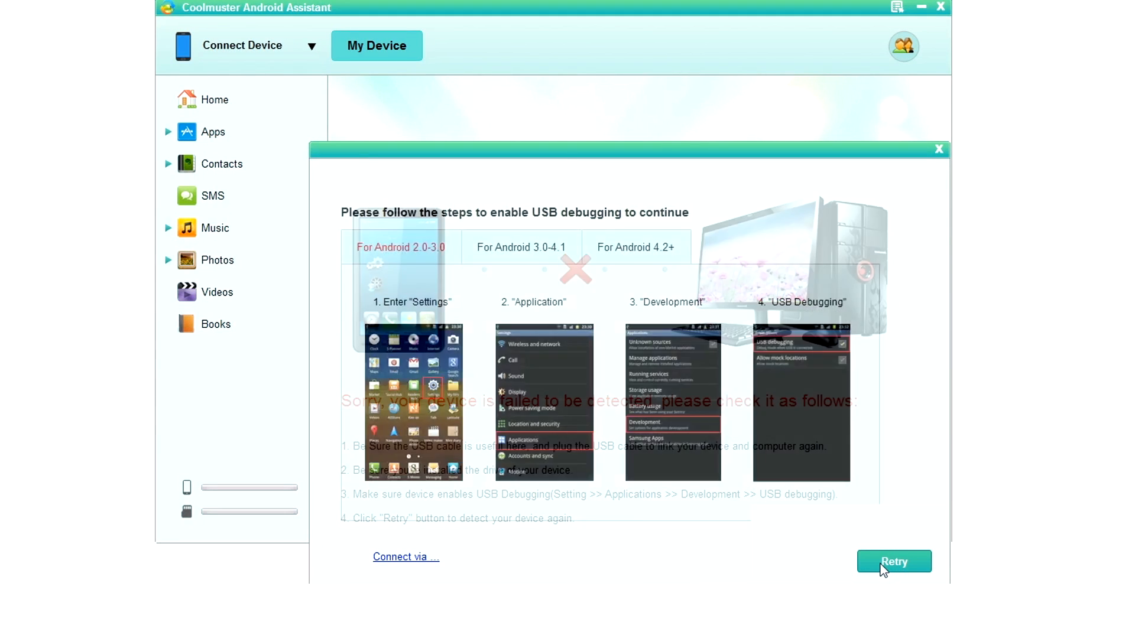
click(893, 562)
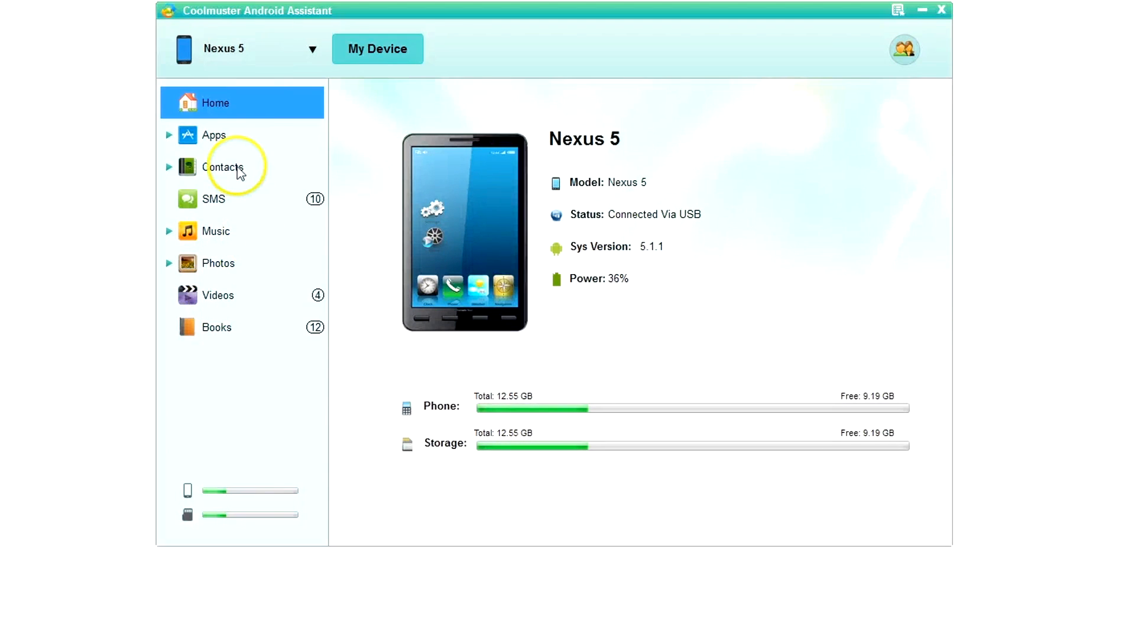
click(224, 167)
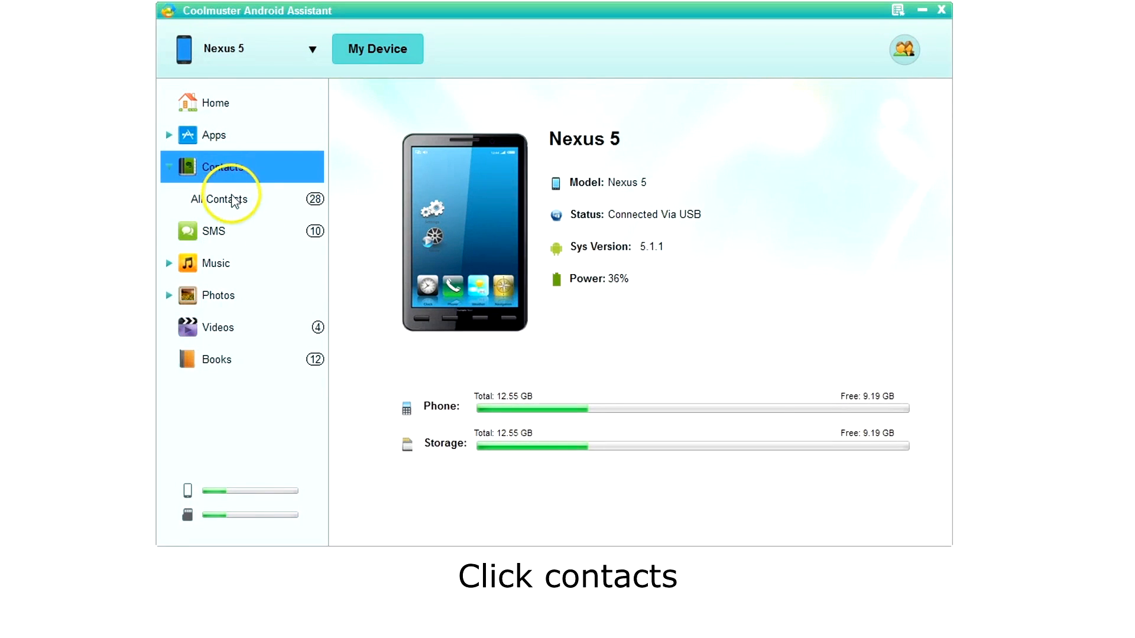
click(219, 199)
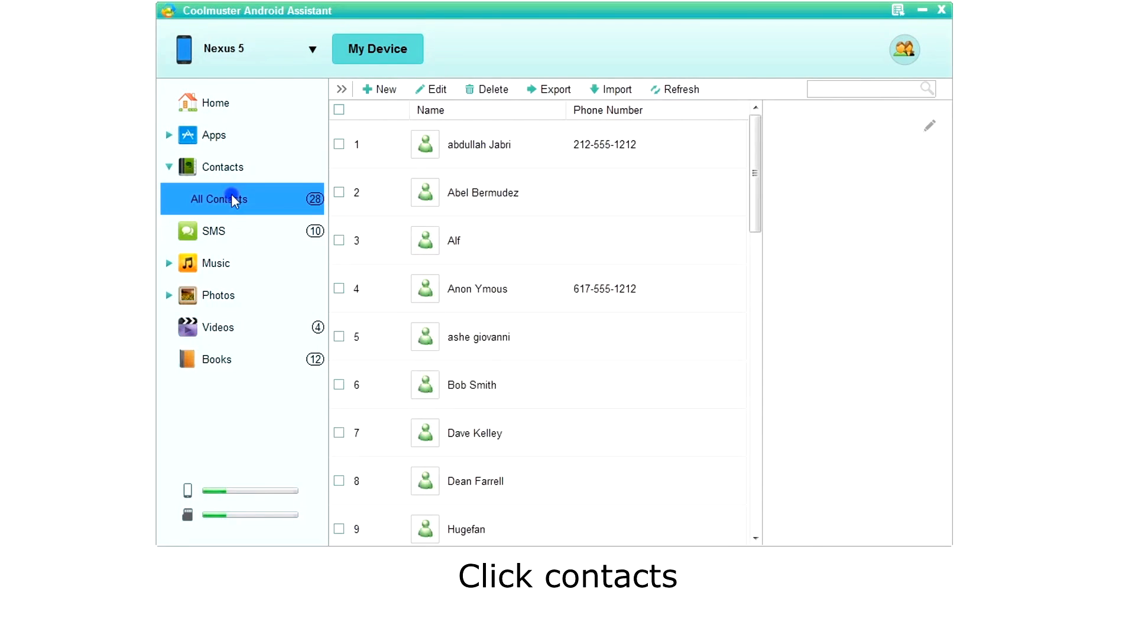
click(220, 199)
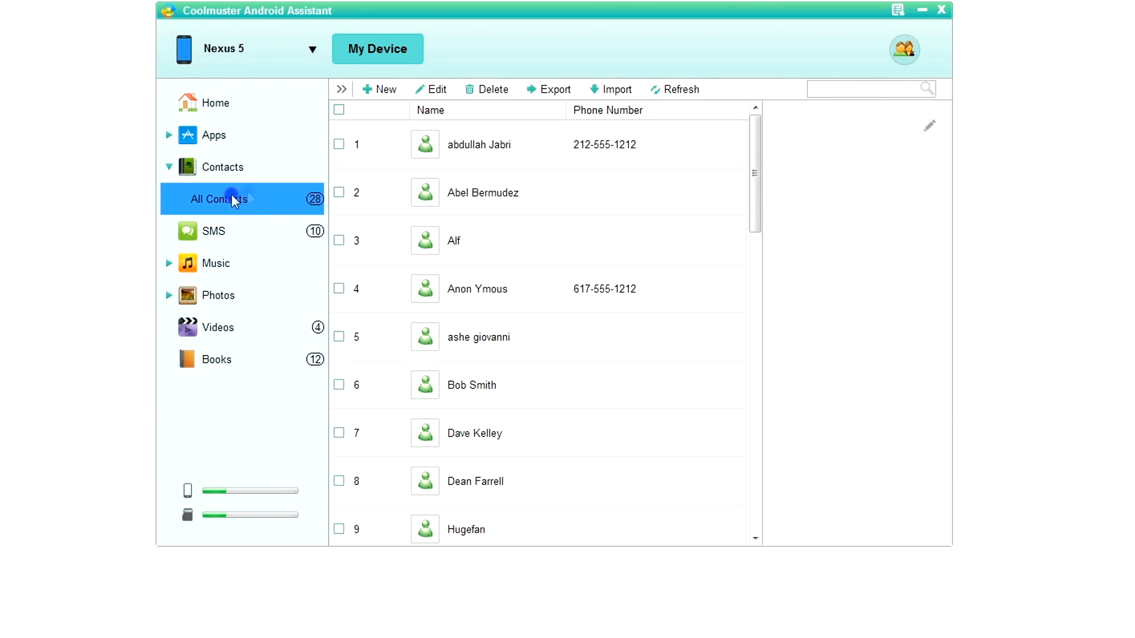
click(480, 144)
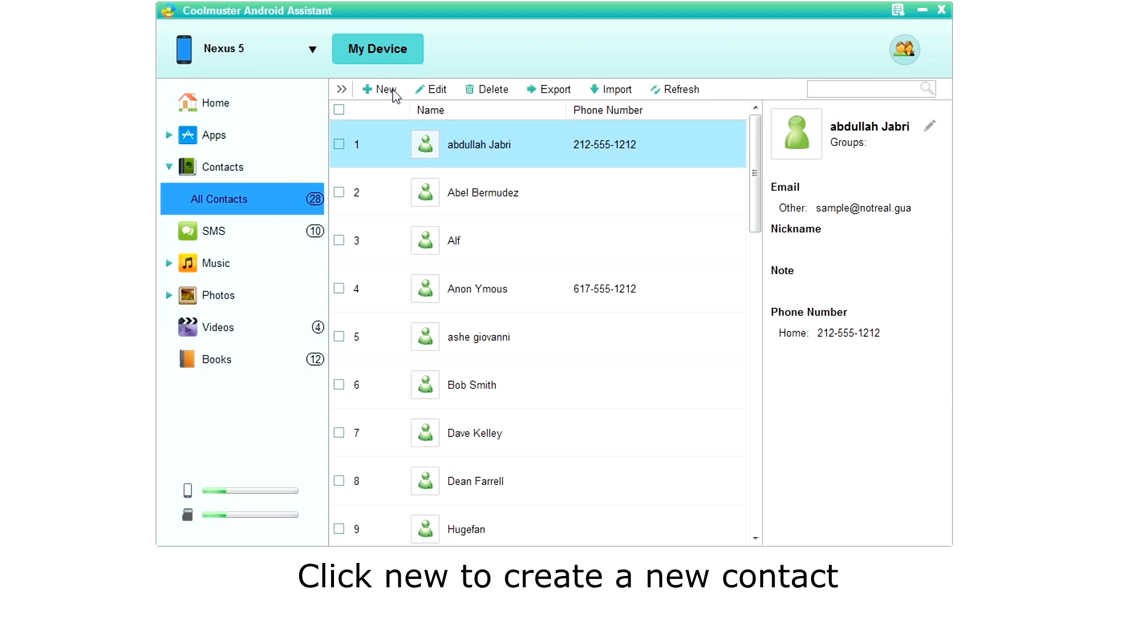
click(379, 89)
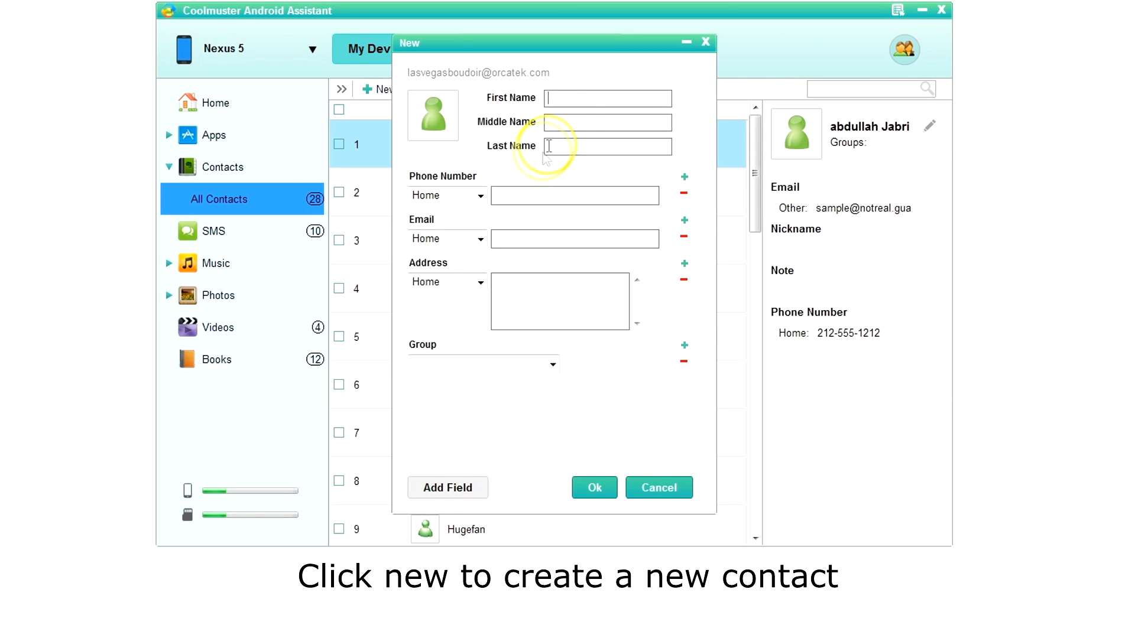
text(jone)
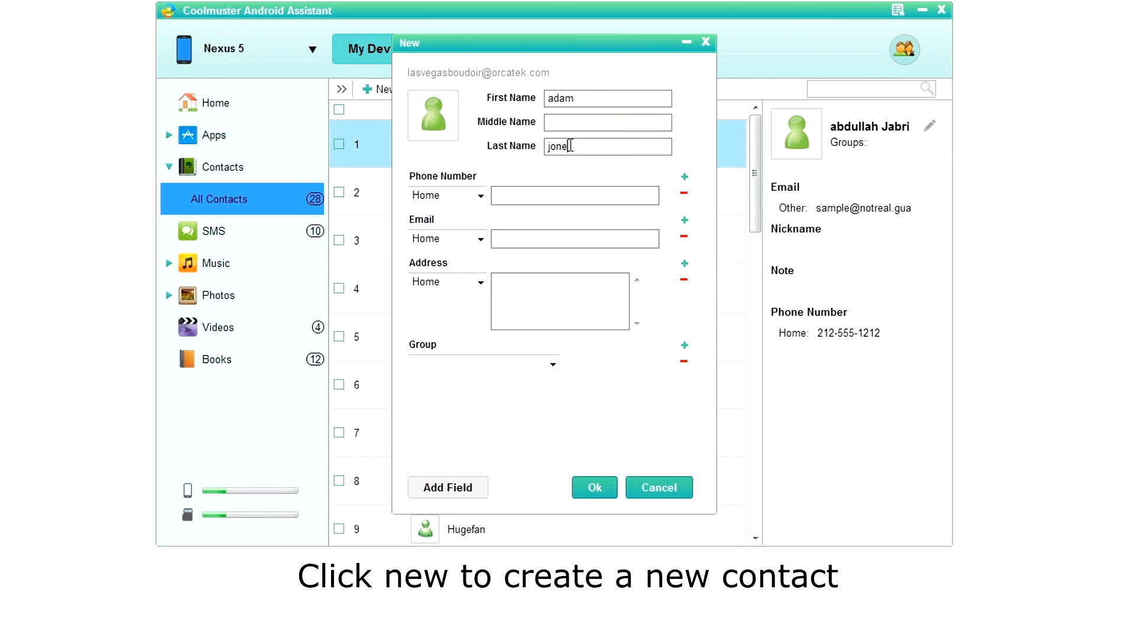
text(719-555-08)
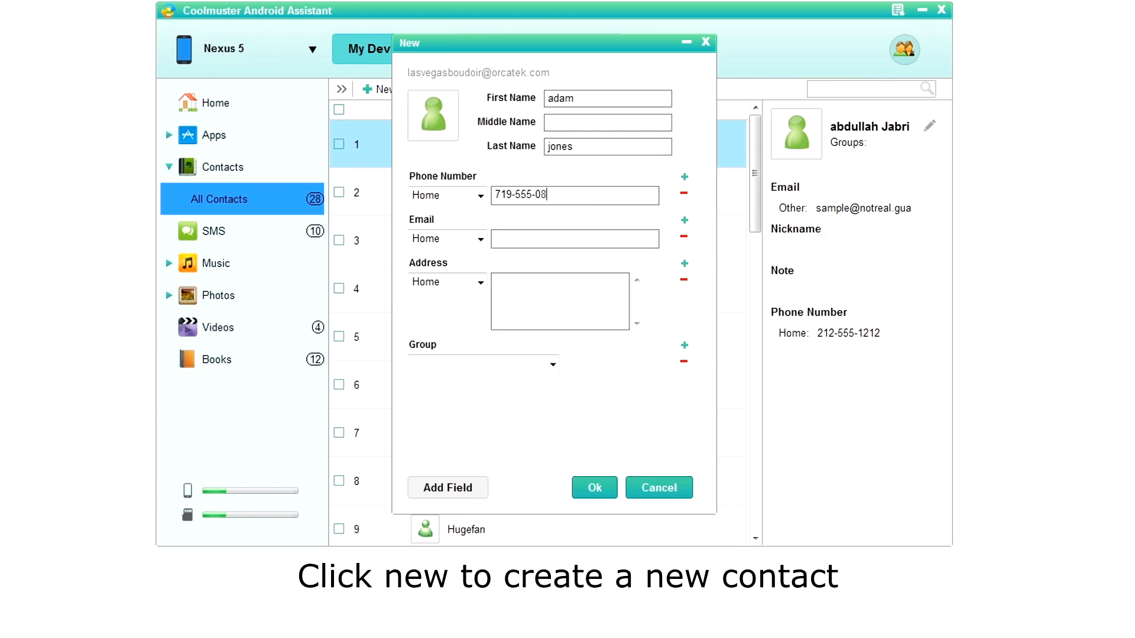
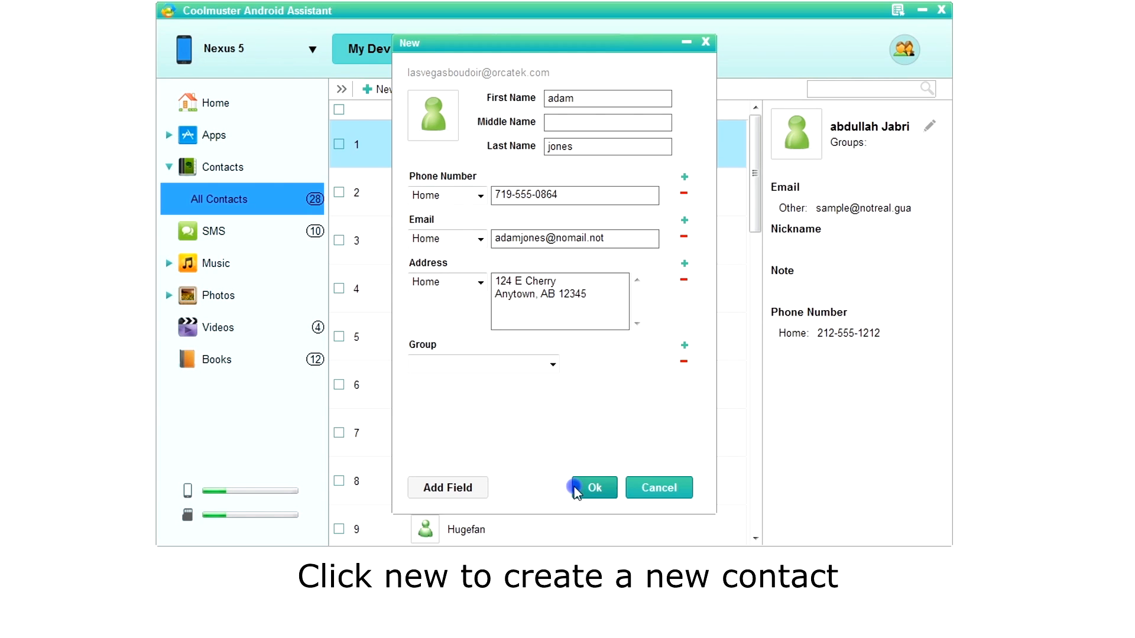
click(592, 487)
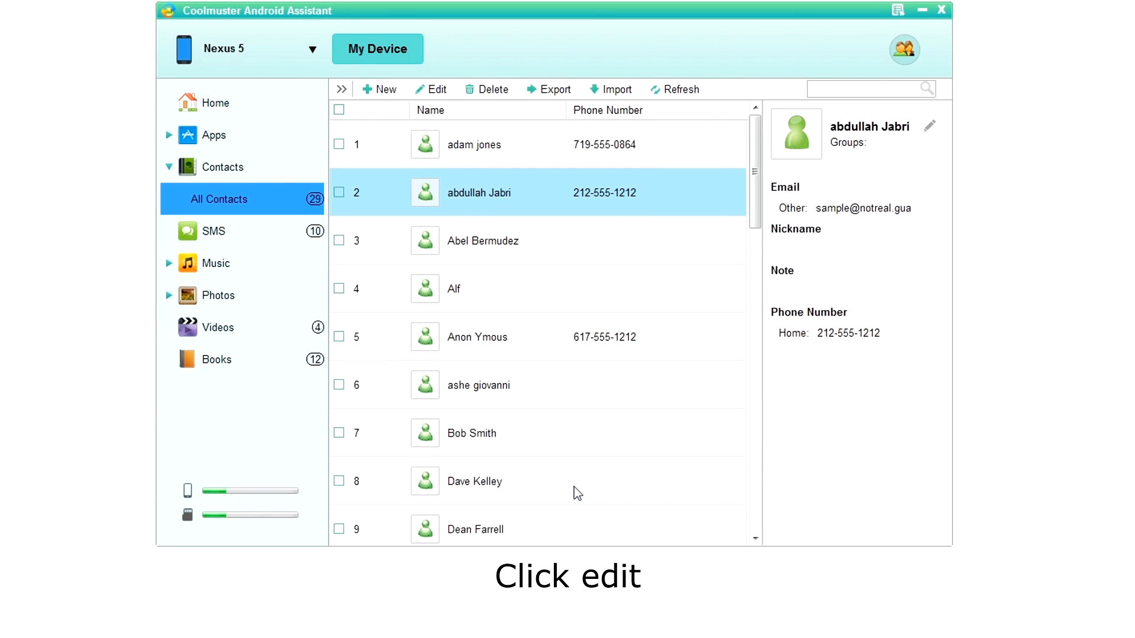
click(431, 89)
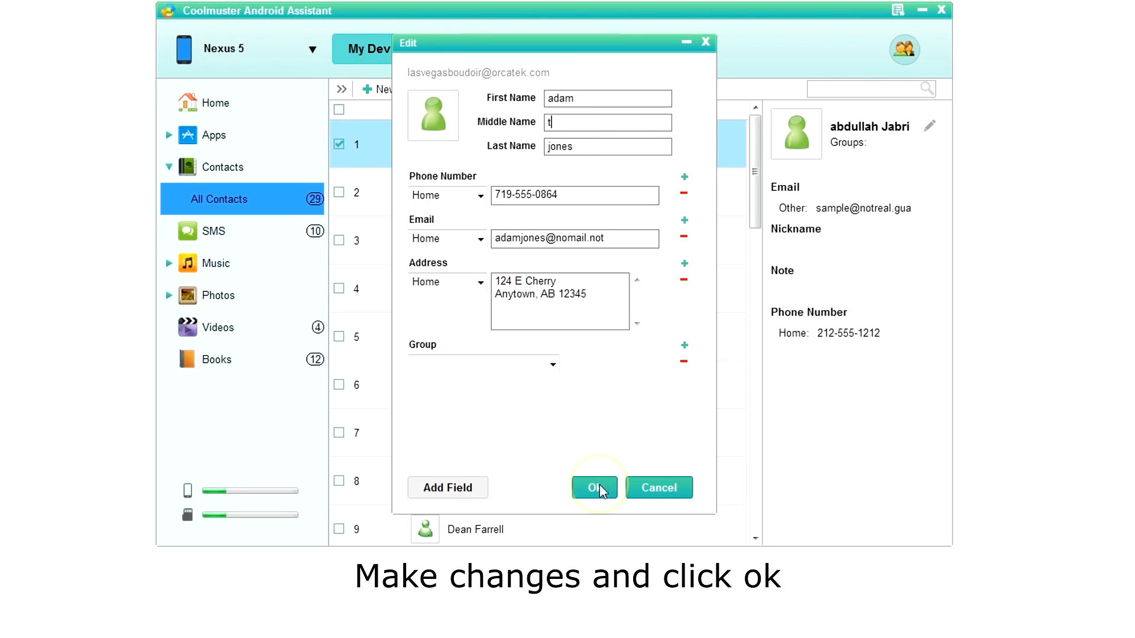
click(593, 487)
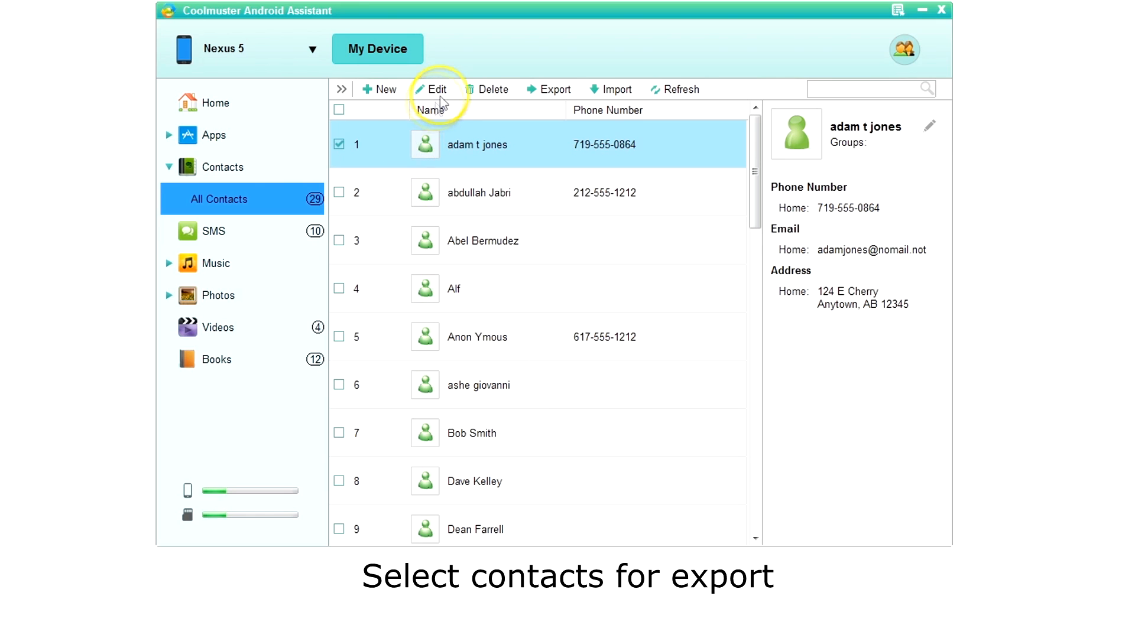
Step: Select all contacts and export them to HTML in and-phone-exports\Contacts
click(478, 193)
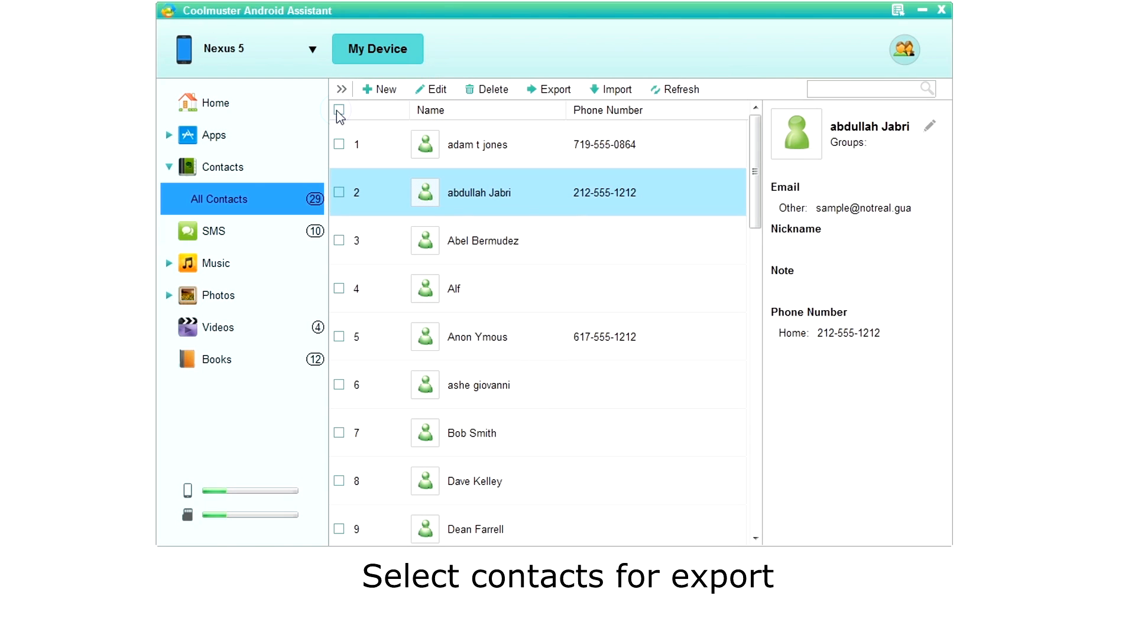
click(338, 110)
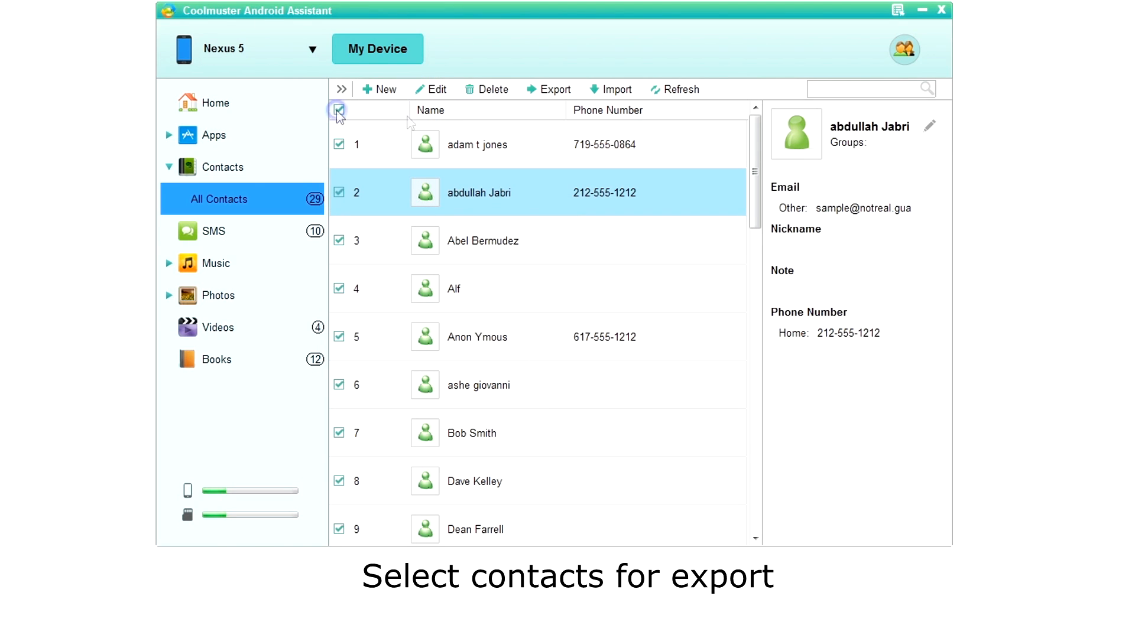
click(554, 90)
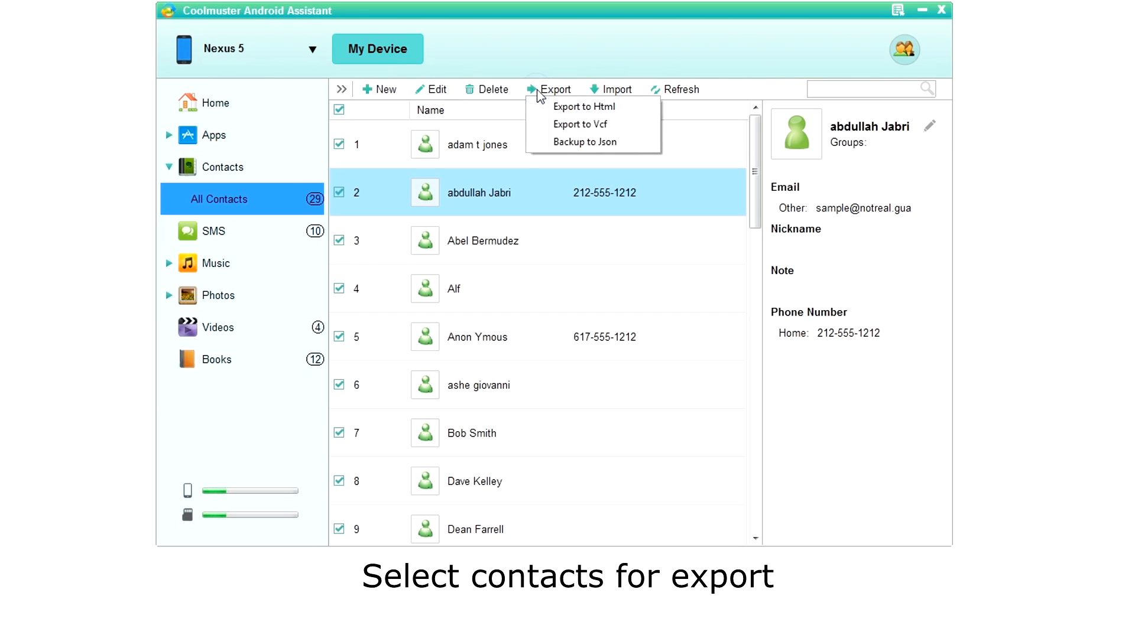
mouse_move(552, 123)
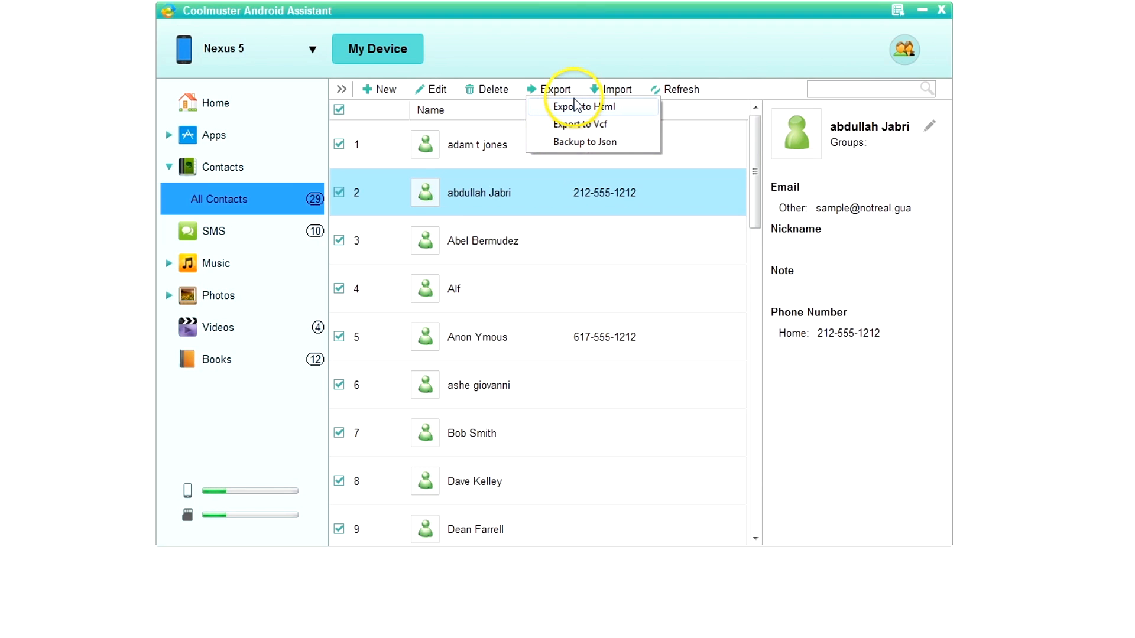
click(583, 106)
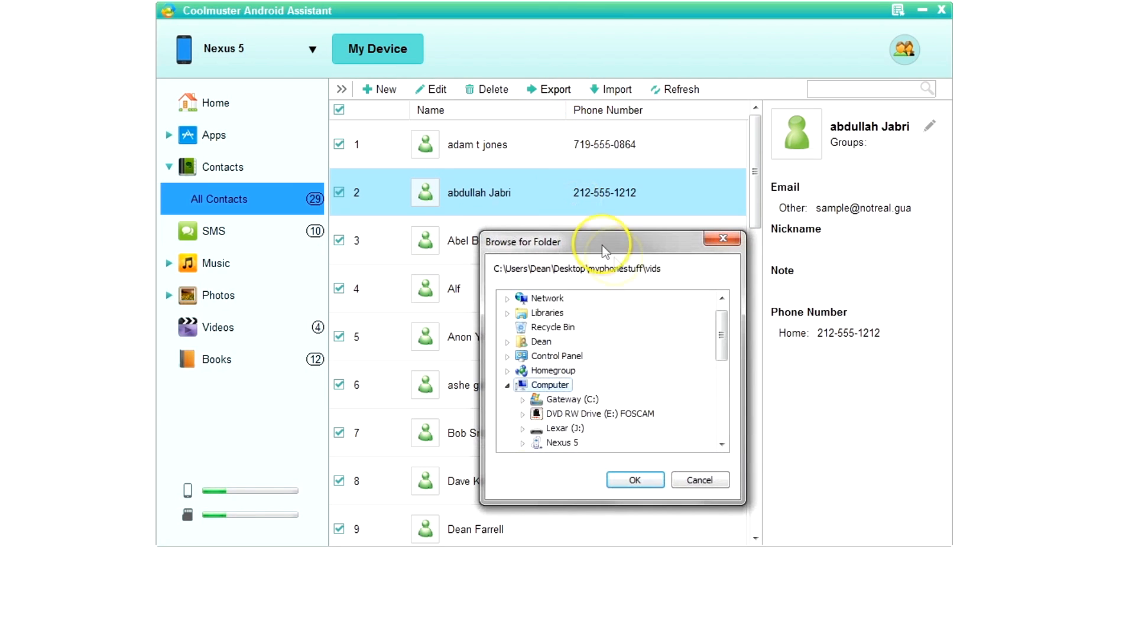
click(509, 300)
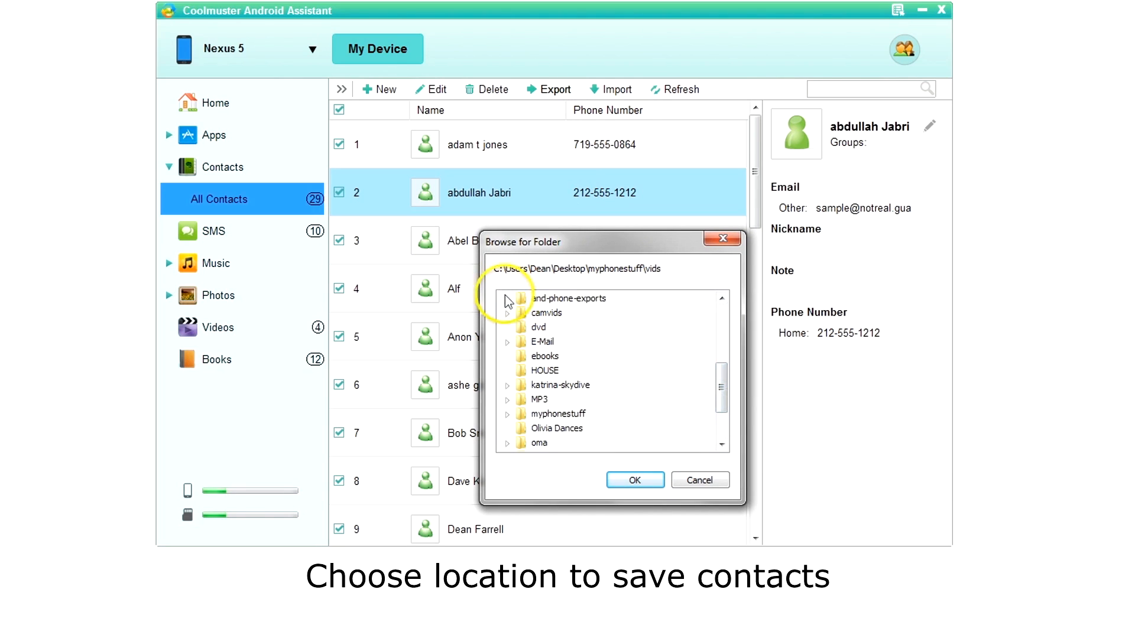
click(507, 298)
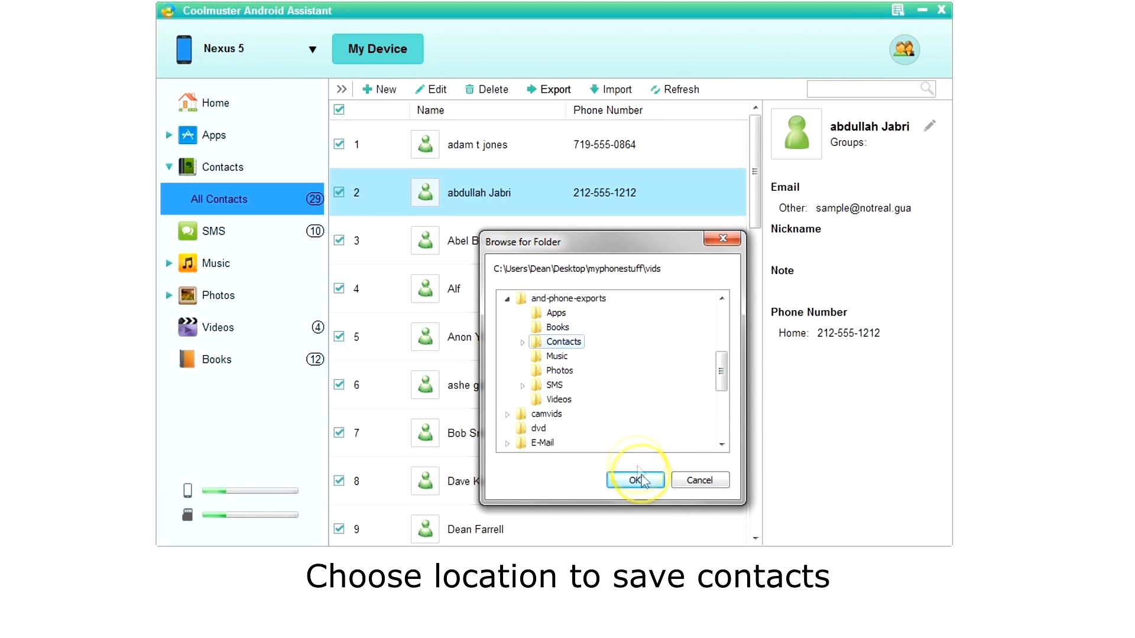
click(635, 480)
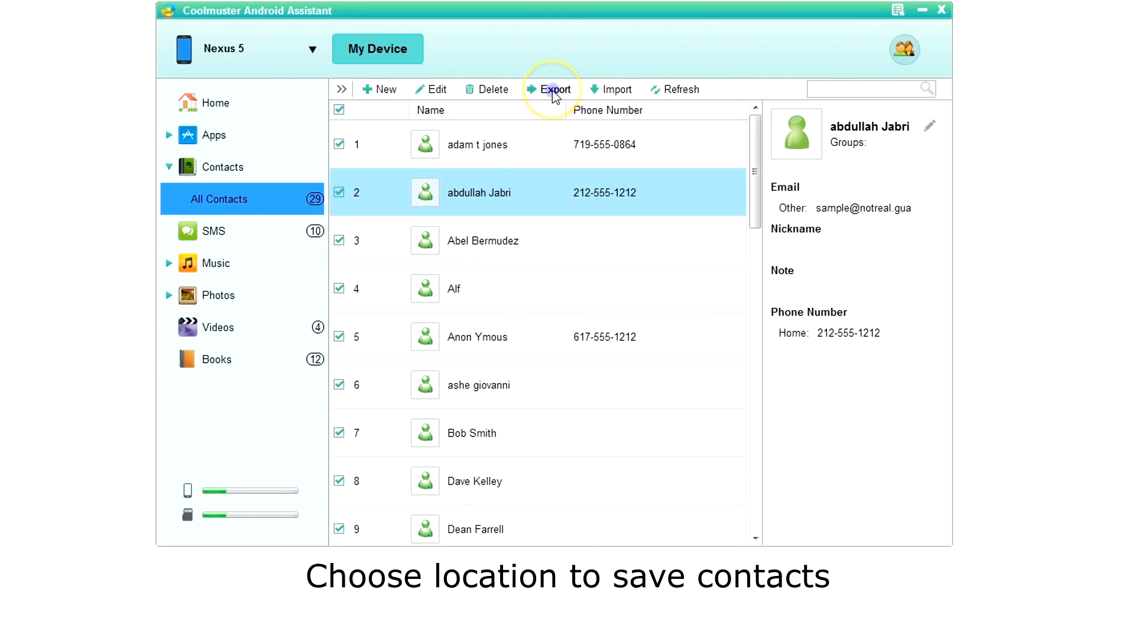
Step: Export the contacts as vCard files to the same folder
click(554, 89)
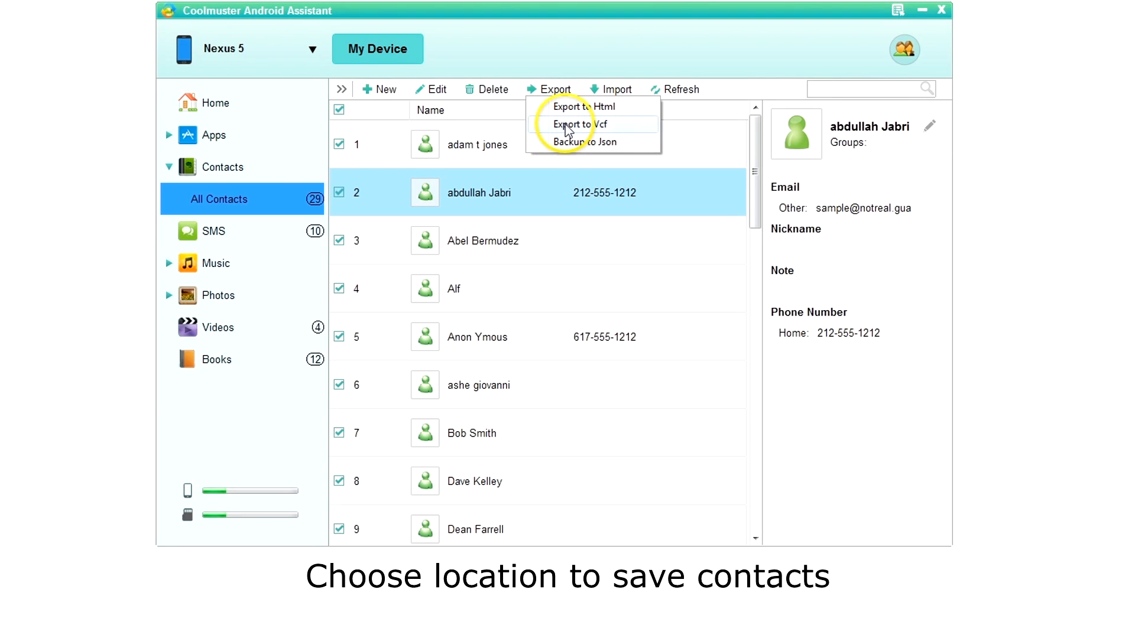
click(577, 124)
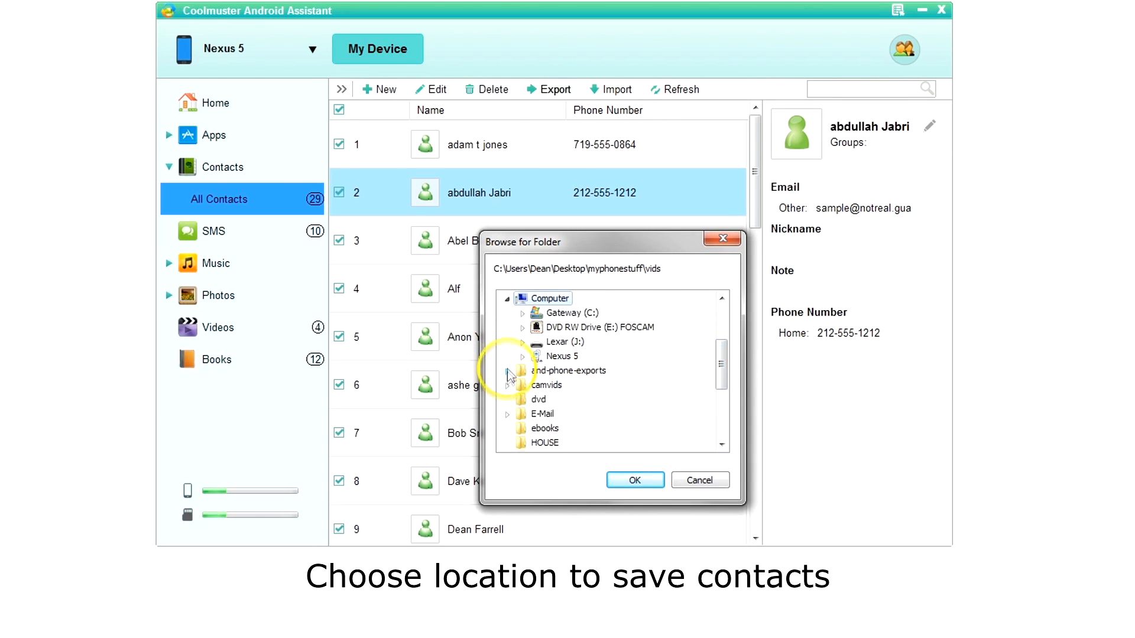
click(635, 480)
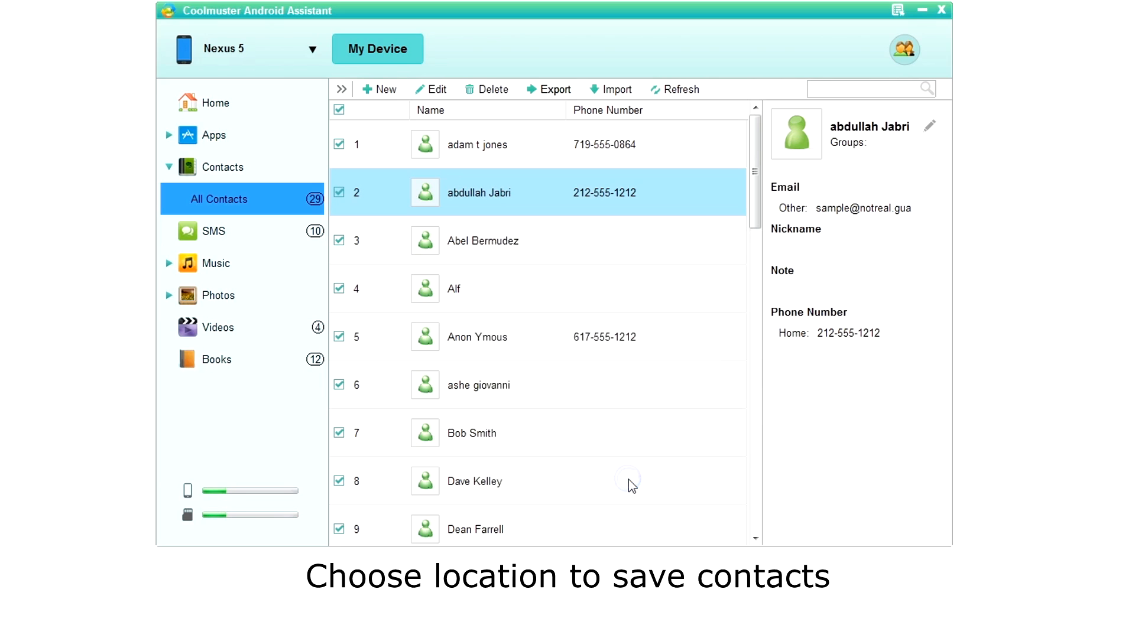
Step: Back up the contacts to a JSON file in the Contacts folder
click(548, 89)
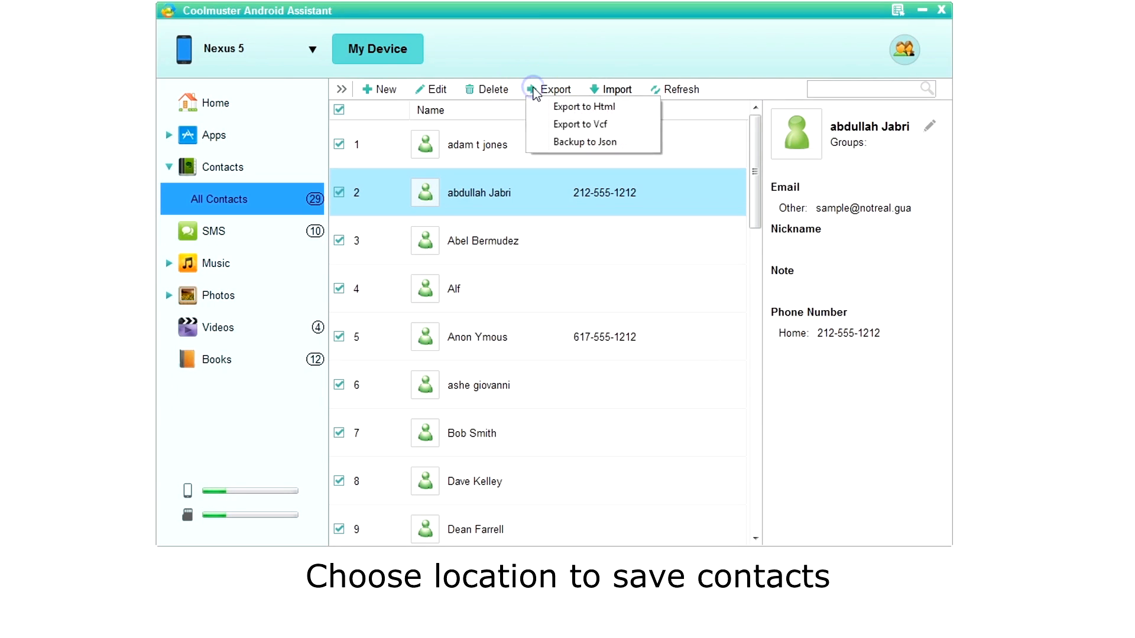
click(584, 106)
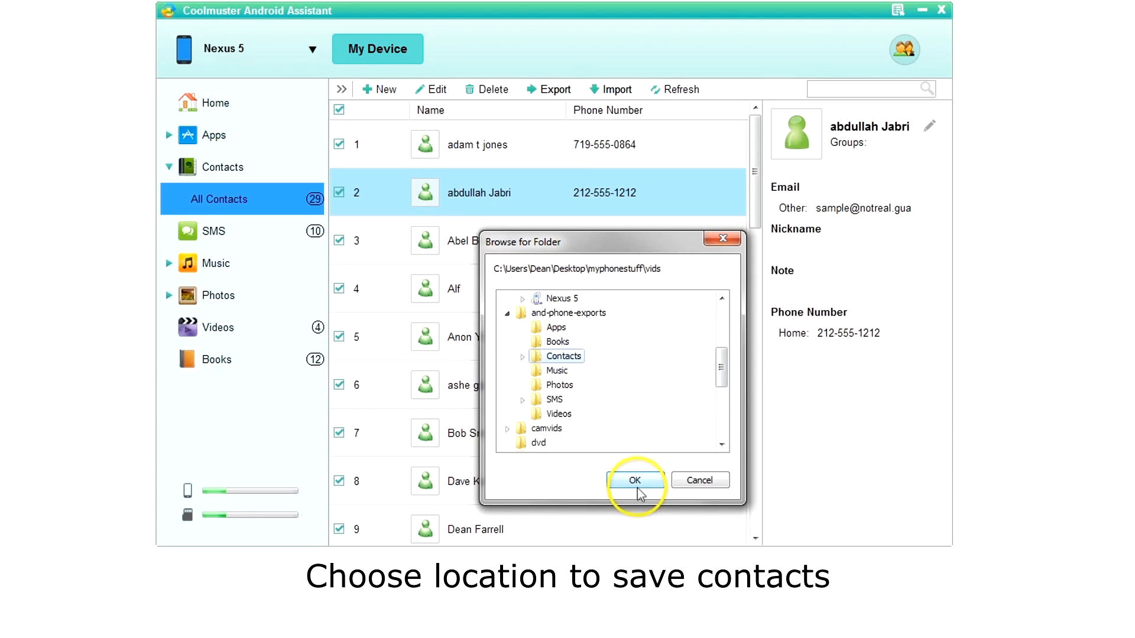
click(635, 480)
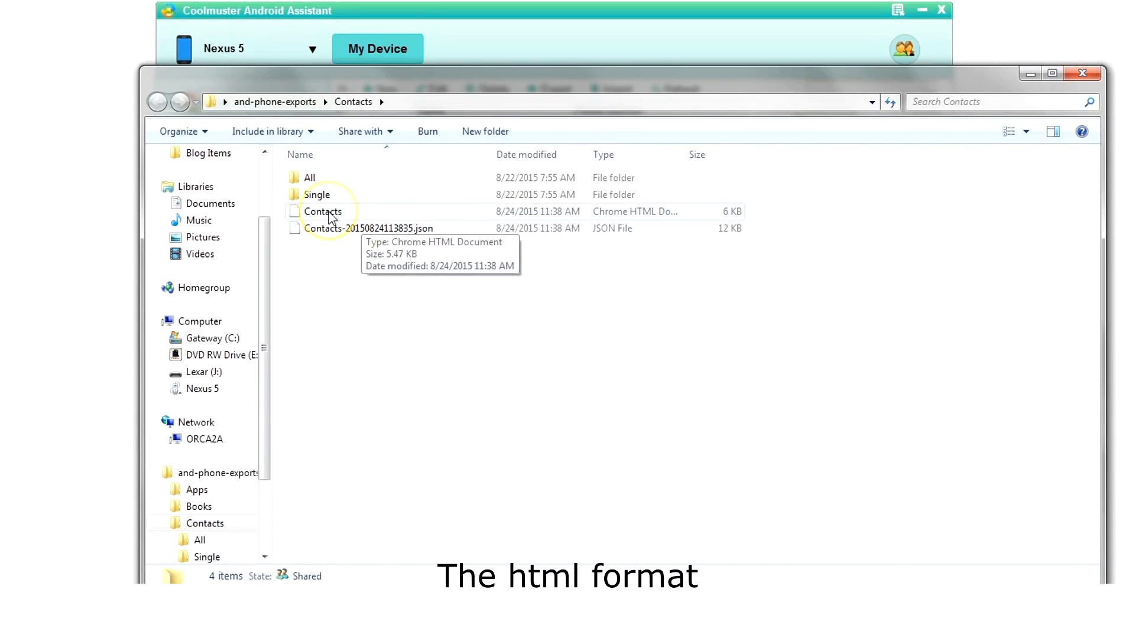
Step: Browse the exports, viewing per-contact vCards in Single > window, then open the All folder
double_click(322, 211)
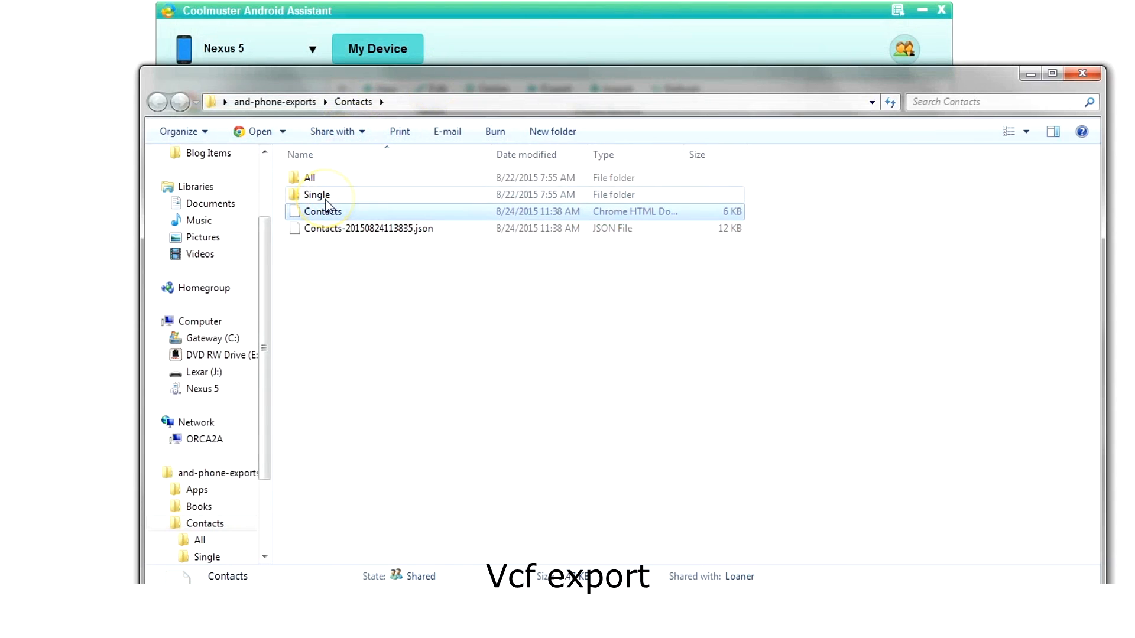
double_click(316, 193)
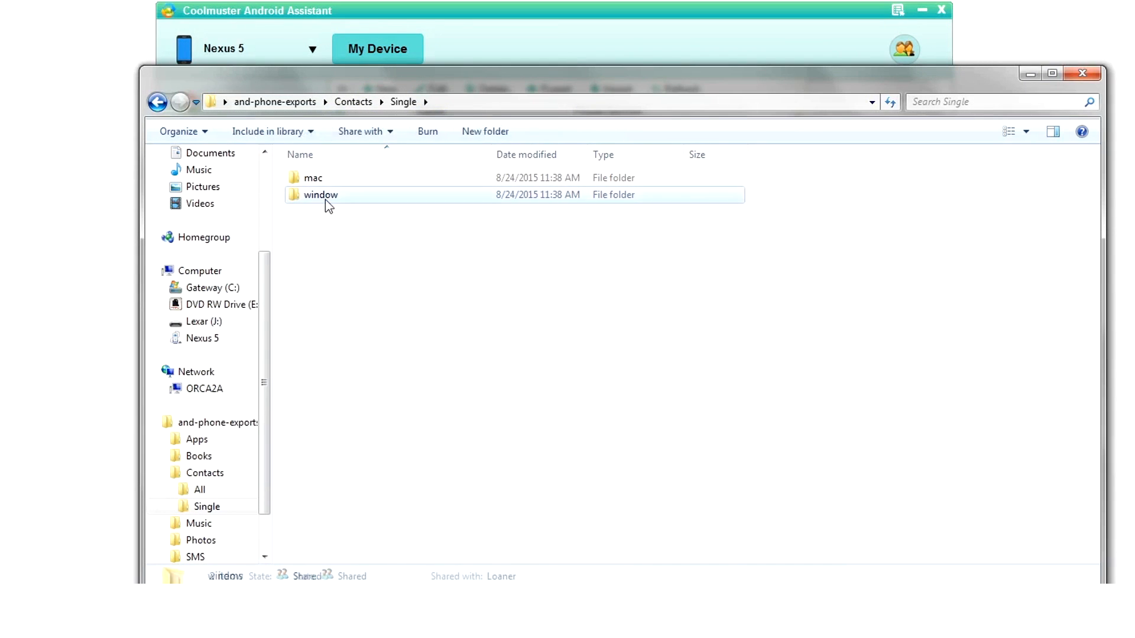
double_click(320, 194)
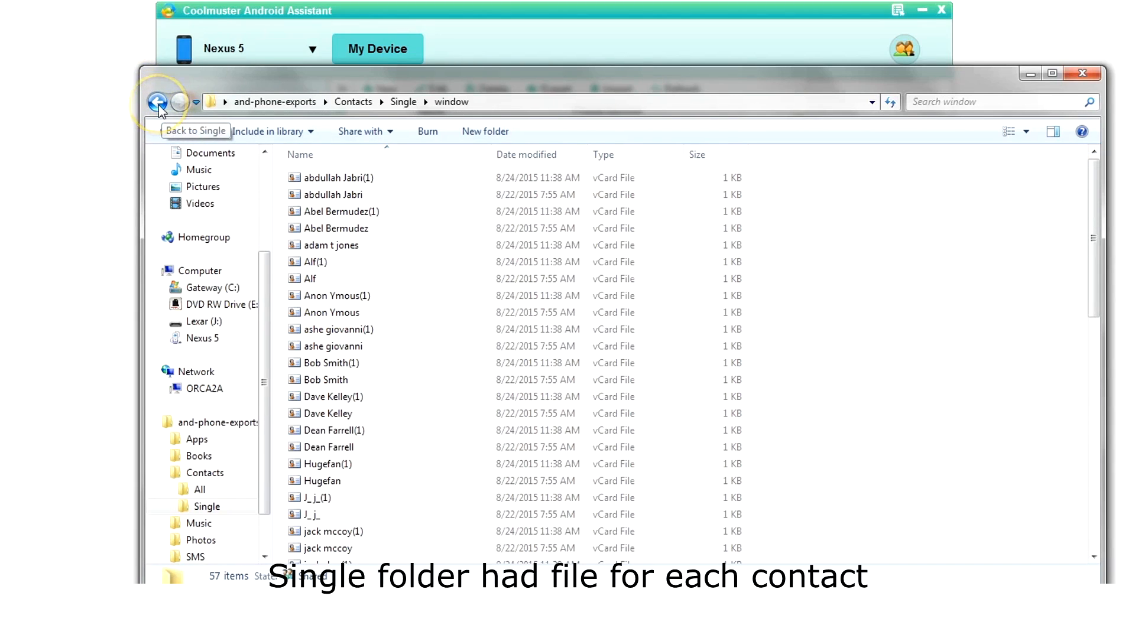
click(158, 102)
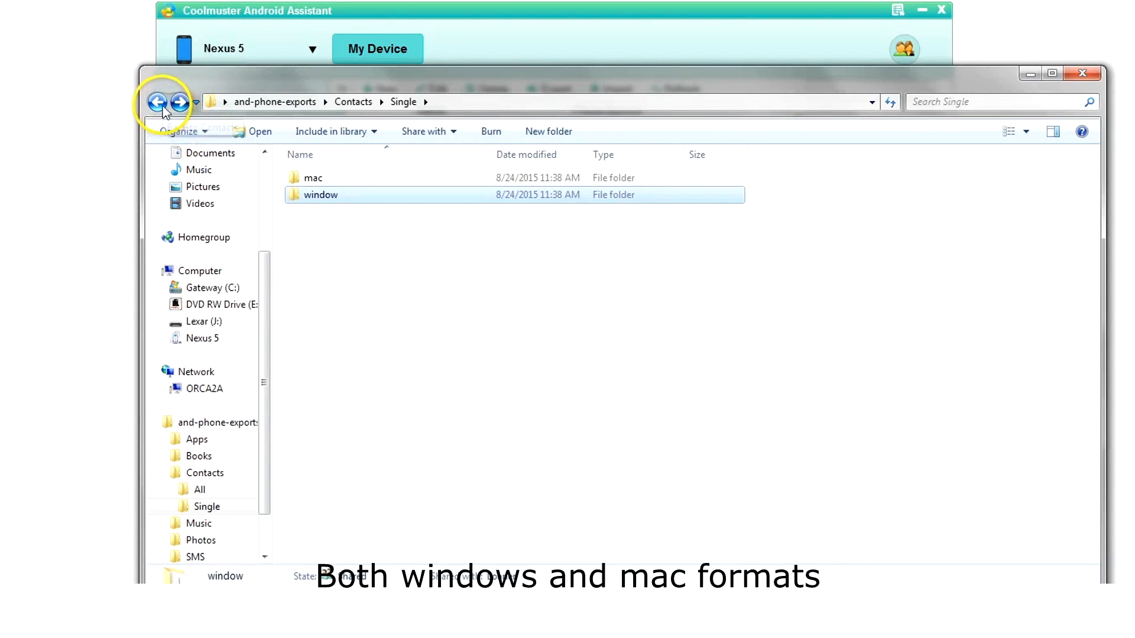
click(157, 101)
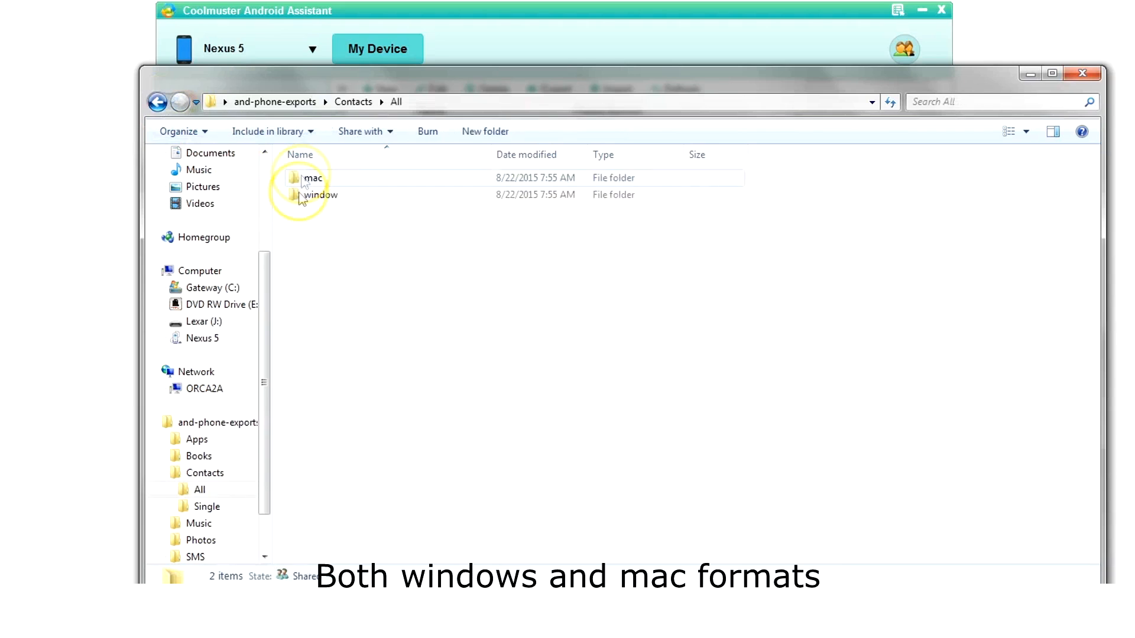
double_click(321, 194)
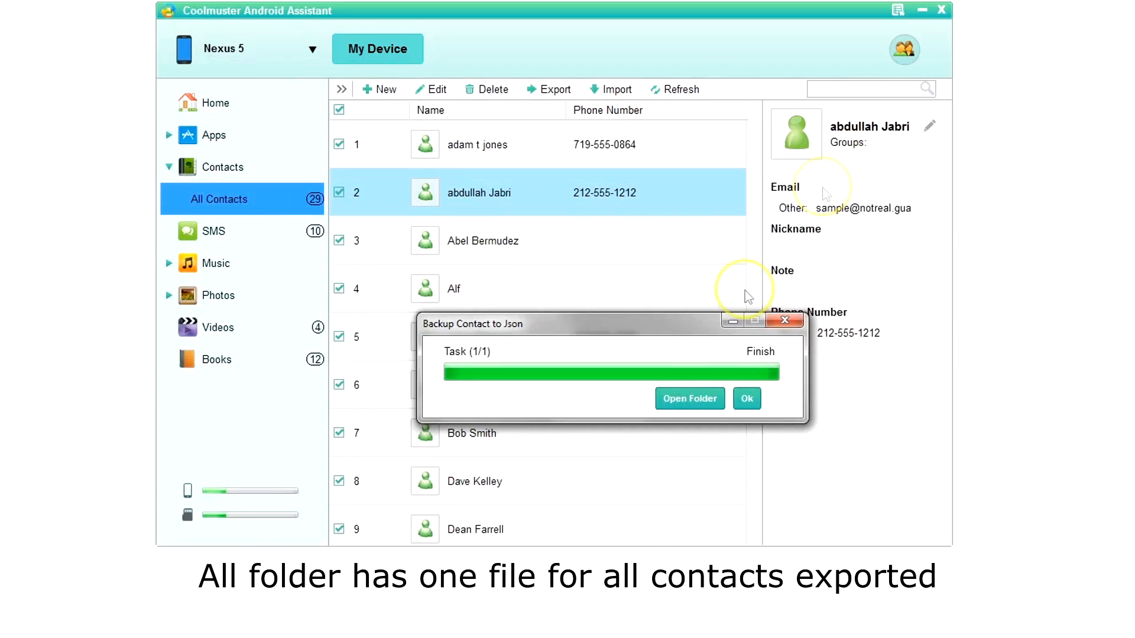
Step: Import the Contacts JSON backup, adding Jamie and Jason Bourne for 31 contacts
click(745, 398)
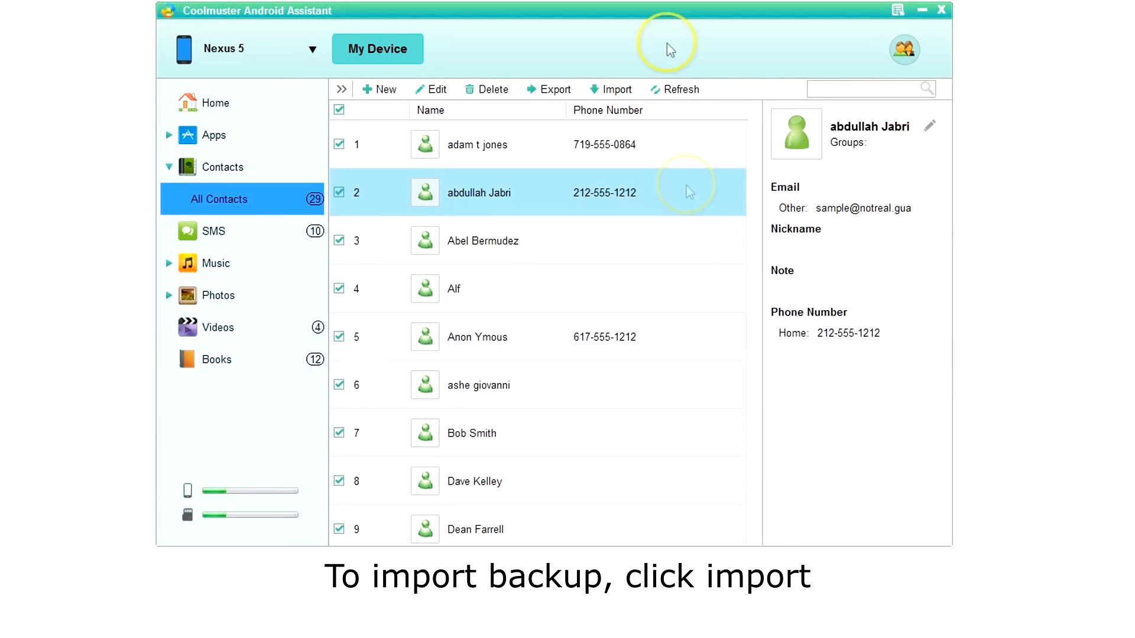
click(615, 89)
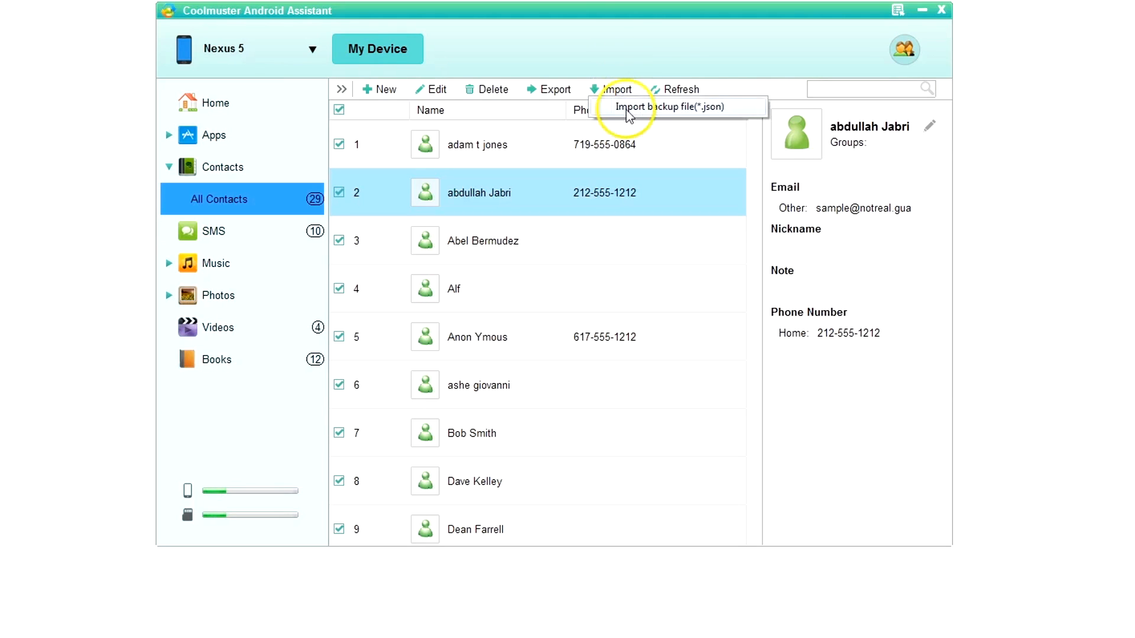
click(674, 106)
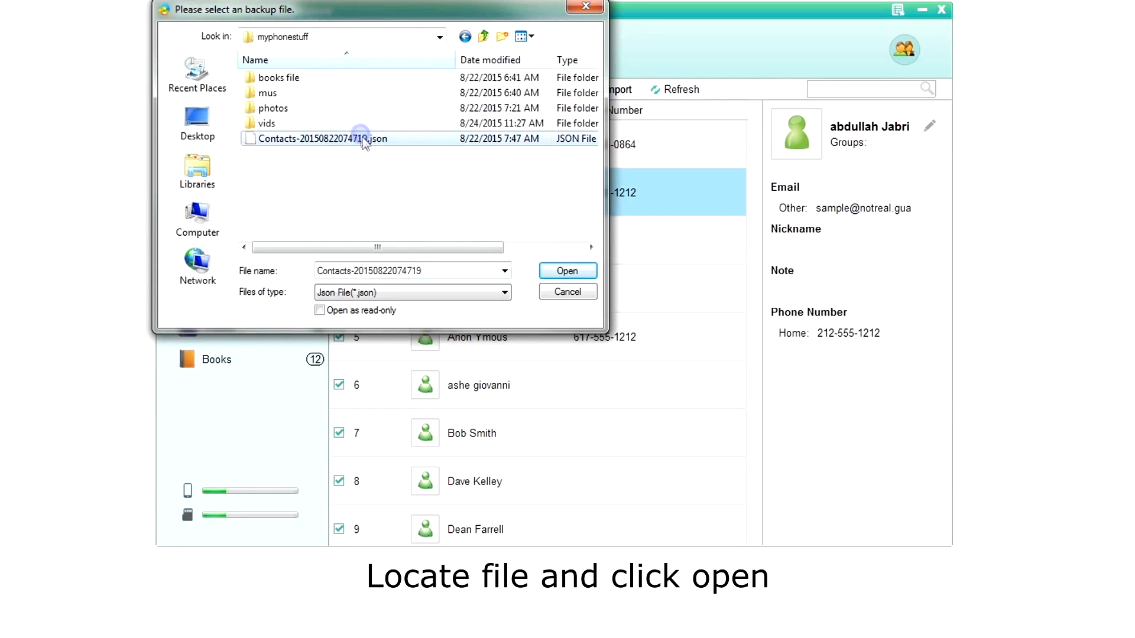
click(567, 270)
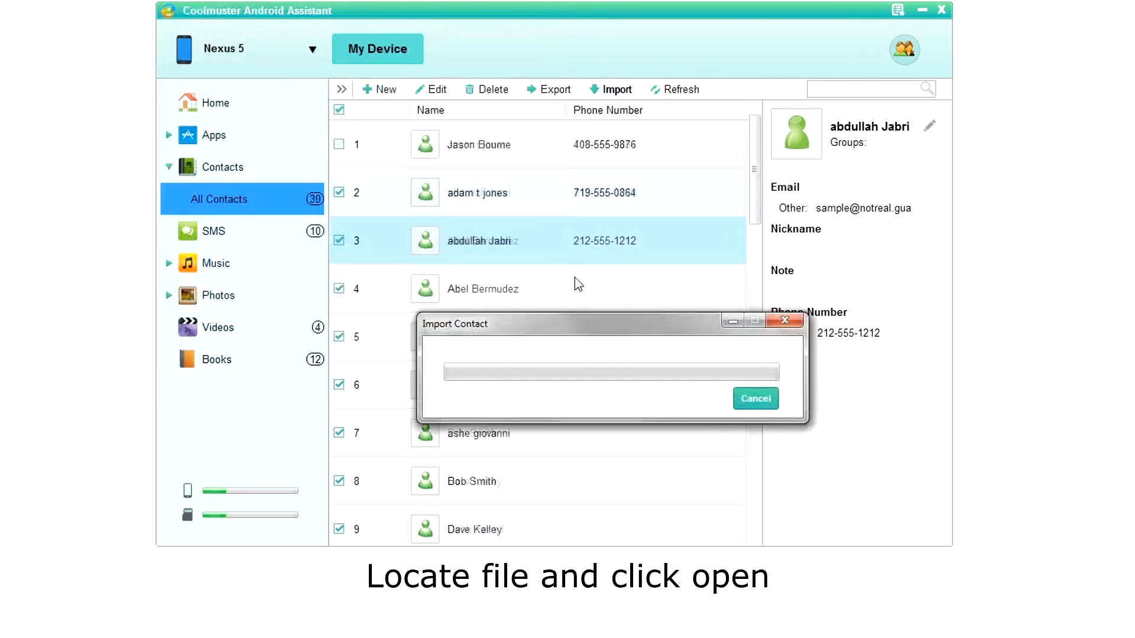
click(754, 399)
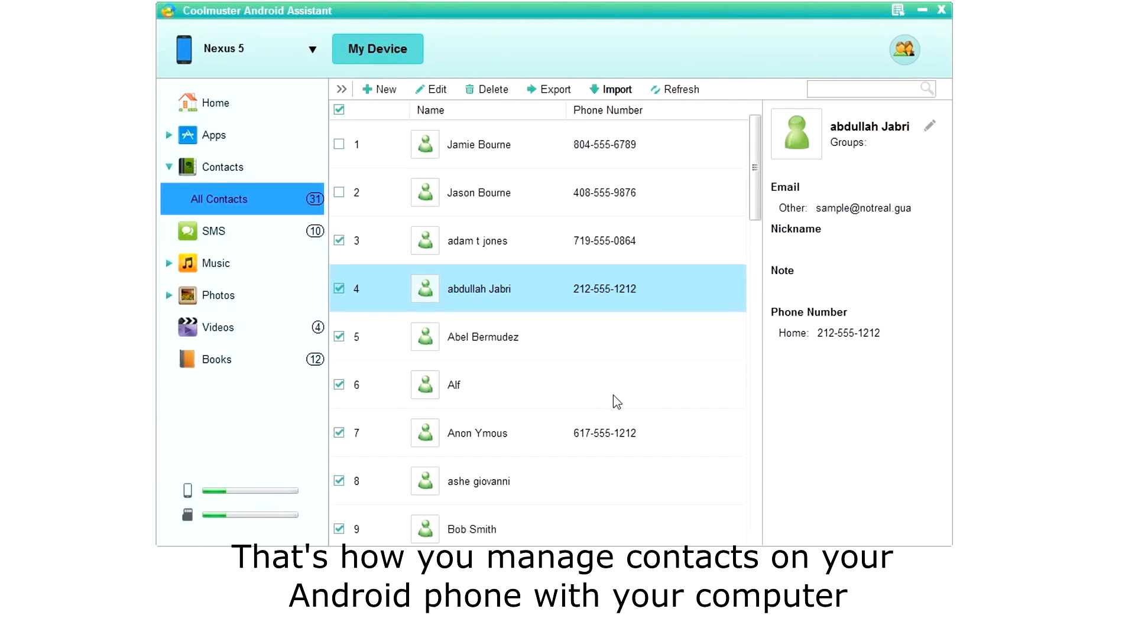